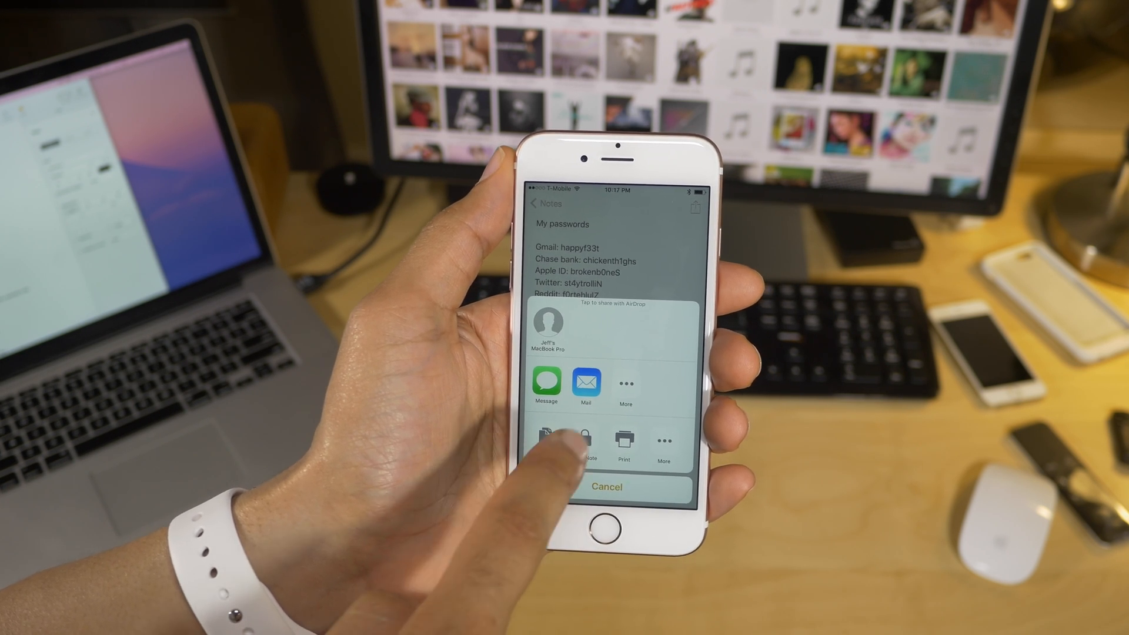
Lock the My passwords note from its share sheet.
{"action": "left_click", "coordinate": [585, 439]}
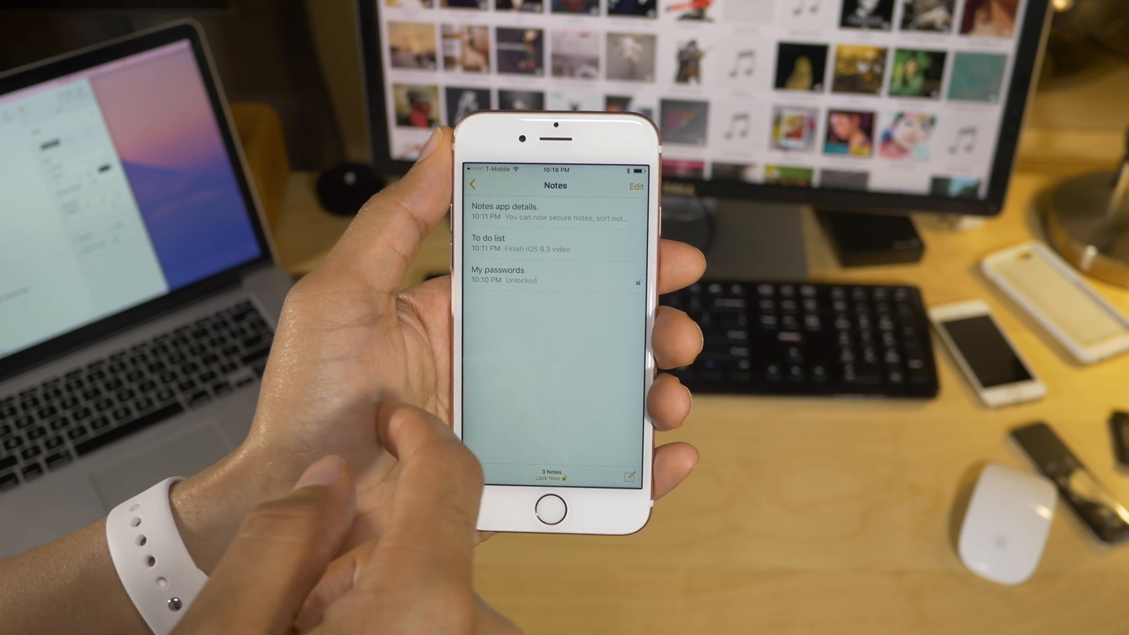
Lock the To do list note so it also shows as Locked.
{"action": "left_click", "coordinate": [501, 242]}
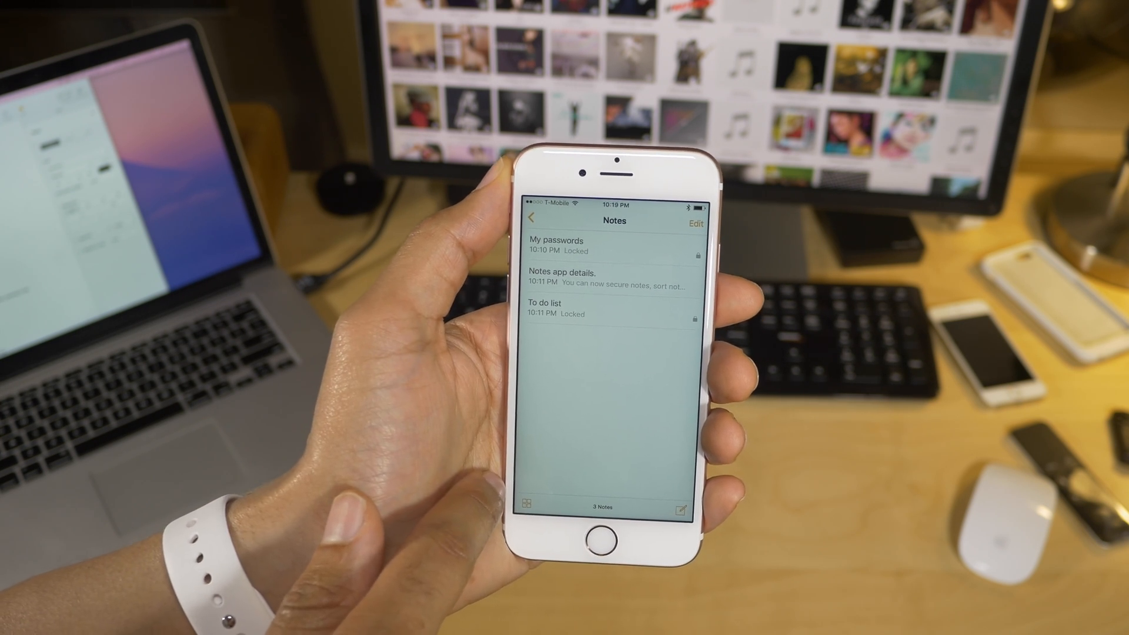
Go into the Notes section of Settings with its Sort Notes By option.
{"action": "left_click", "coordinate": [599, 538]}
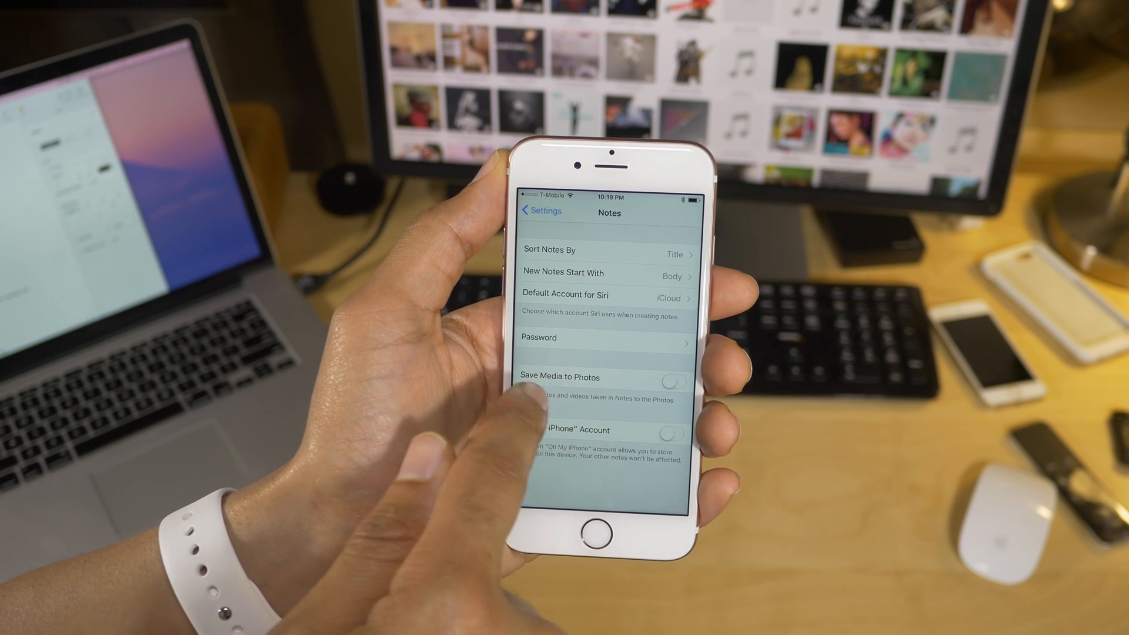
Review the Notes Password setting and switch back toward the Notes list.
{"action": "left_click", "coordinate": [670, 372]}
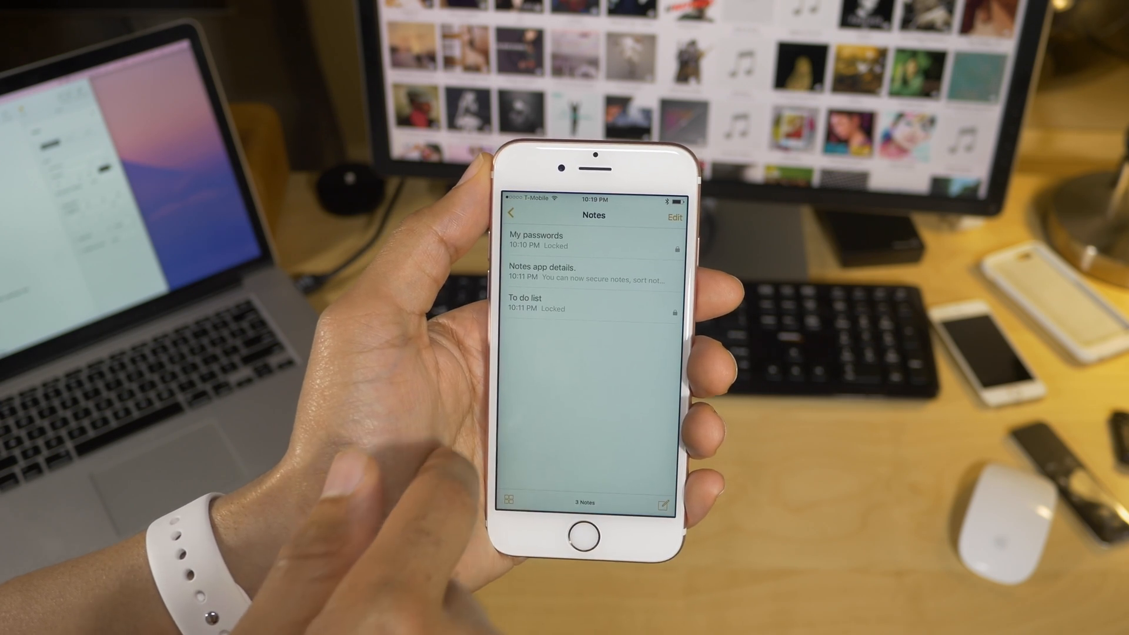
{"action": "left_click", "coordinate": [587, 273]}
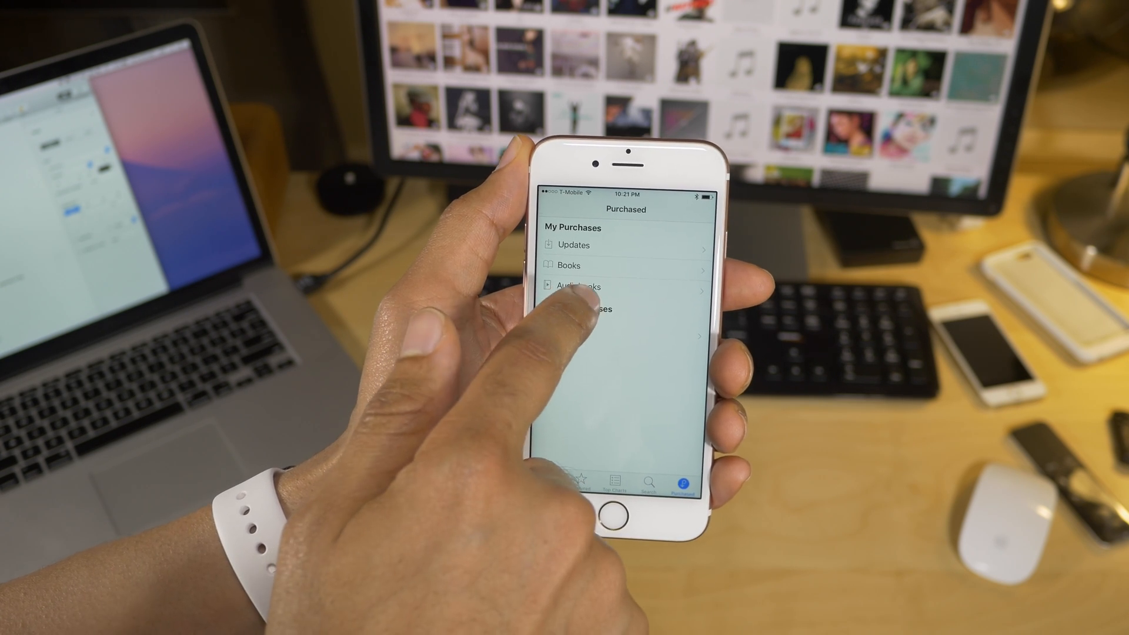
Show the purchased Audiobooks list in the iBooks Purchased tab.
{"action": "left_click", "coordinate": [579, 287]}
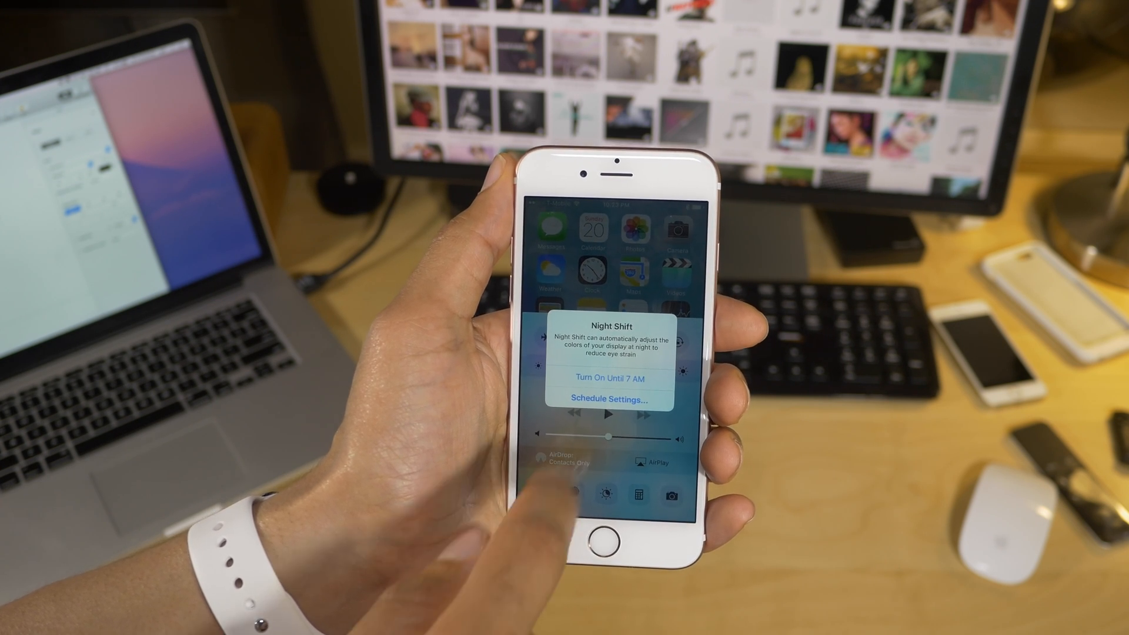
Choose Schedule Settings from the Night Shift options in Control Center.
{"action": "left_click", "coordinate": [609, 398]}
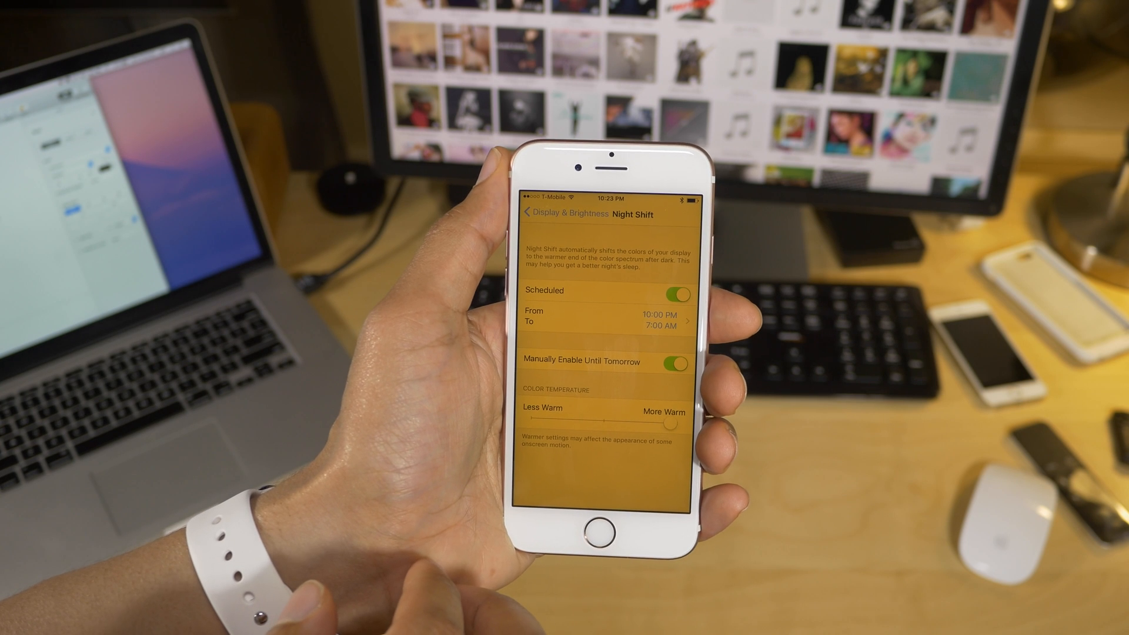
Enable scheduled Night Shift from 10:00 PM to 7:00 AM with a warmer colour temperature.
{"action": "left_click", "coordinate": [662, 364]}
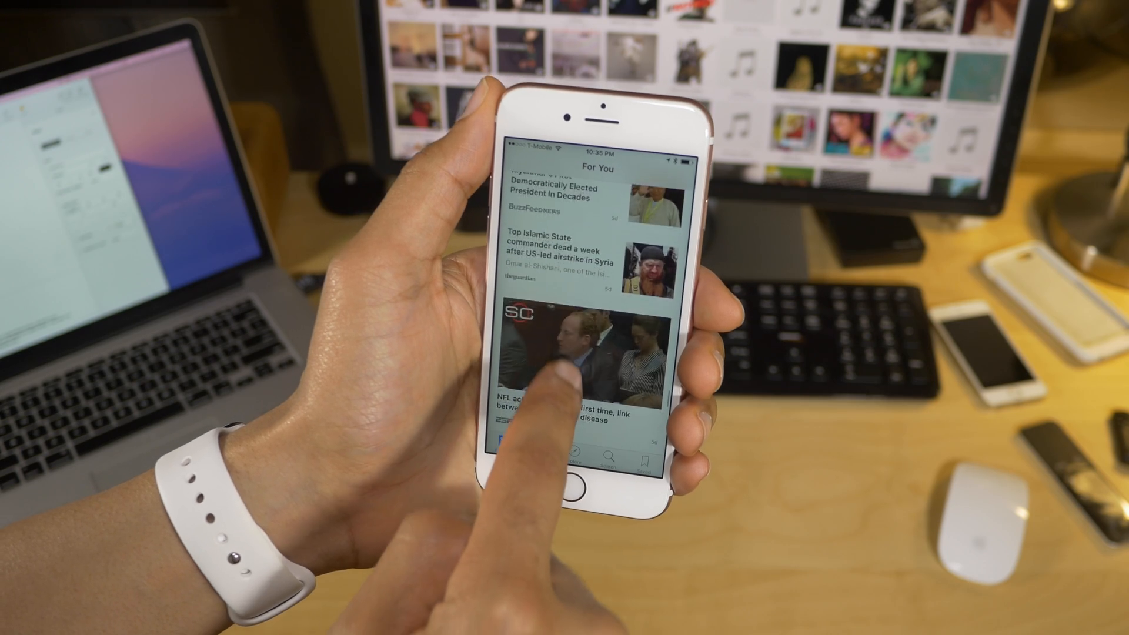
Scroll through the News For You feed stories in portrait orientation.
{"action": "scroll", "scroll_direction": "up", "scroll_amount": 3}
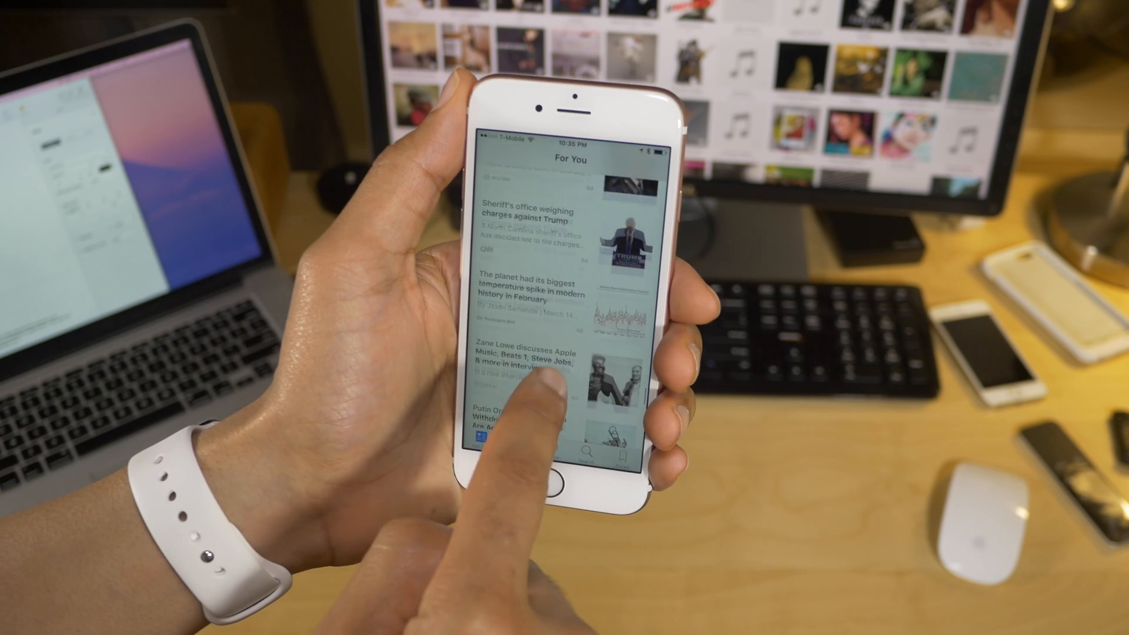
{"action": "scroll", "scroll_direction": "up", "scroll_amount": 3}
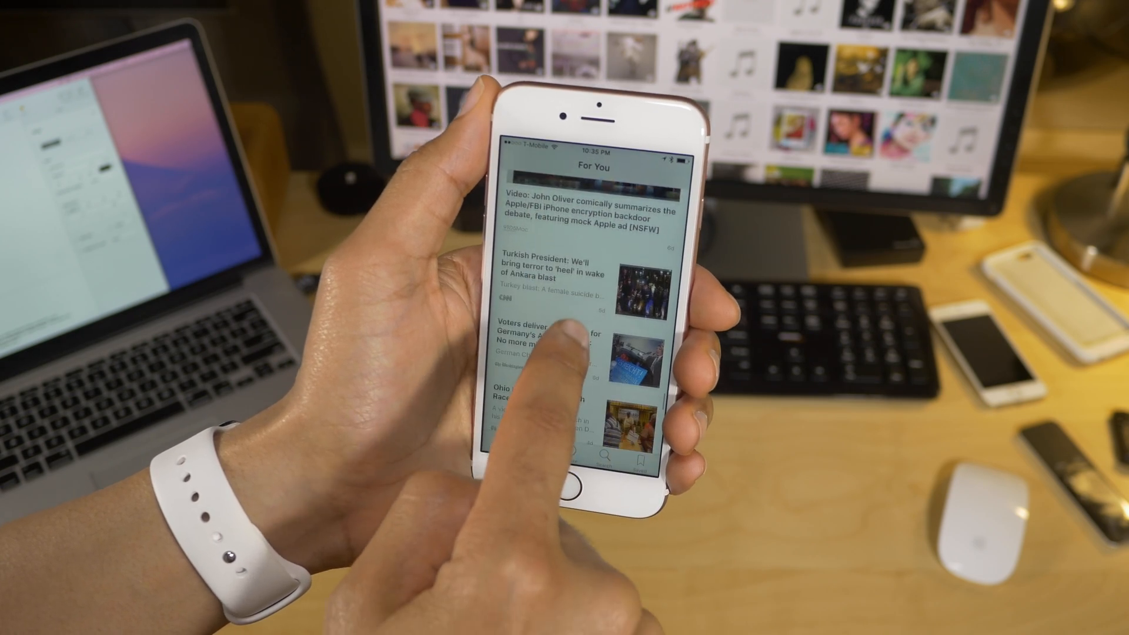
{"action": "scroll", "scroll_direction": "up", "scroll_amount": 3}
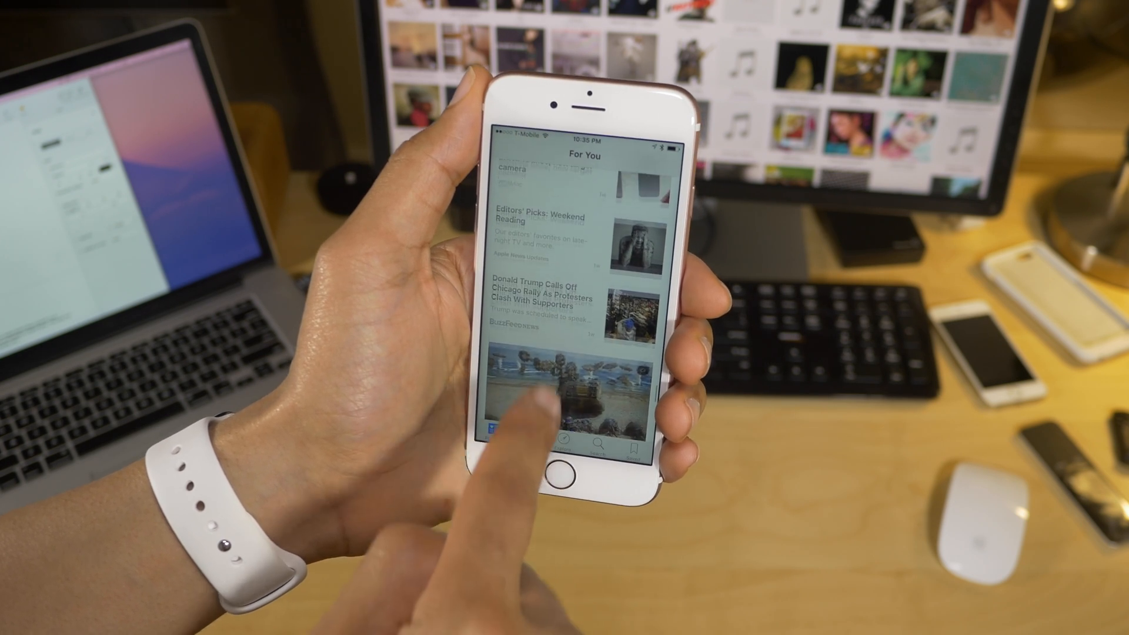
{"action": "scroll", "scroll_direction": "up", "scroll_amount": 3}
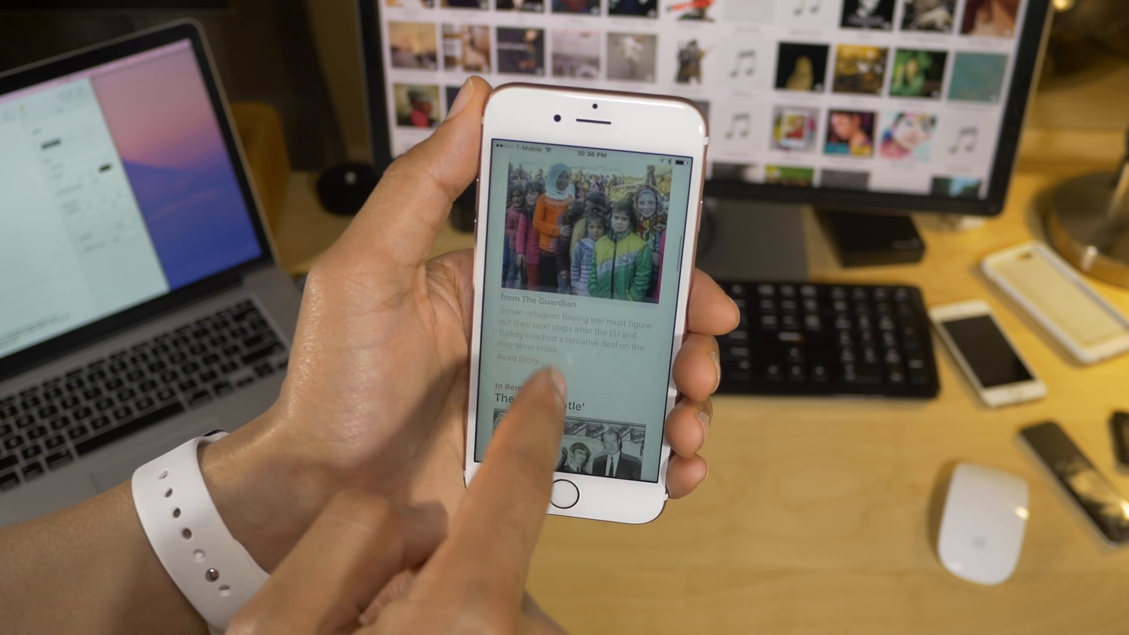
{"action": "scroll", "scroll_direction": "up", "scroll_amount": 3}
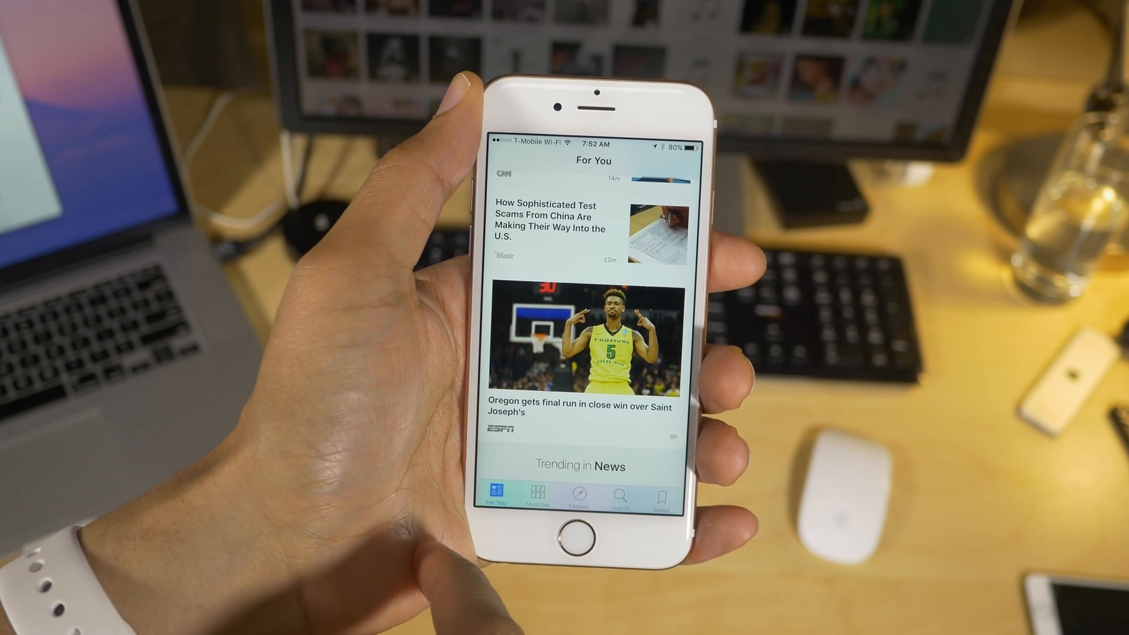
{"action": "scroll", "scroll_direction": "up", "scroll_amount": 3}
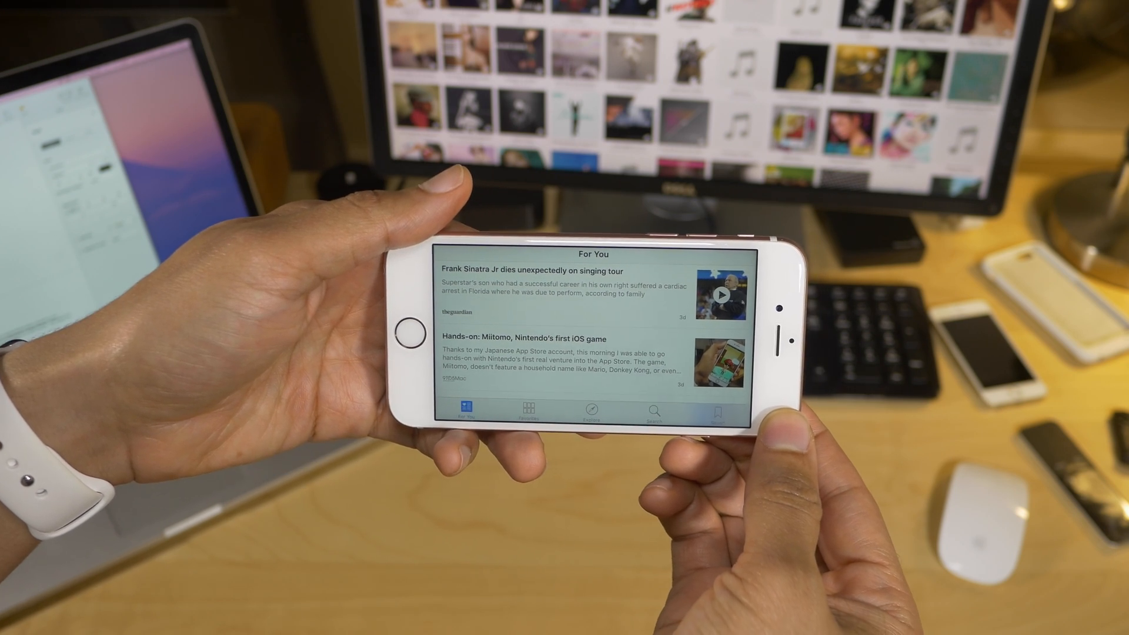
Scroll the For You feed in landscape past the Frank Sinatra Jr and Miitomo stories.
{"action": "scroll", "scroll_direction": "down", "scroll_amount": 3}
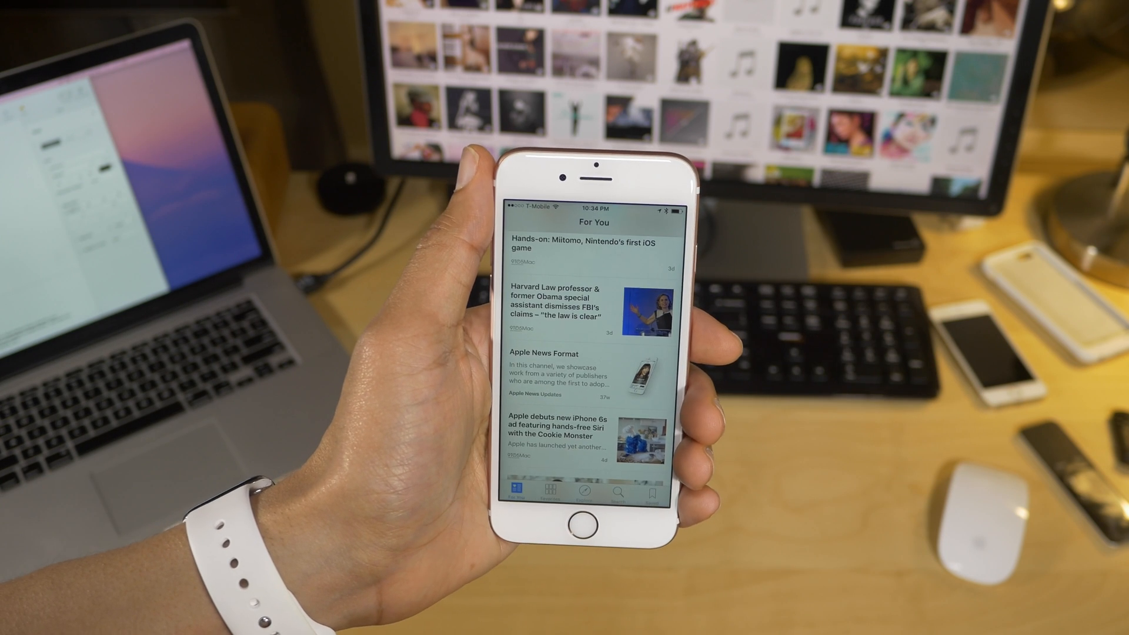
{"action": "scroll", "scroll_direction": "up", "scroll_amount": 3}
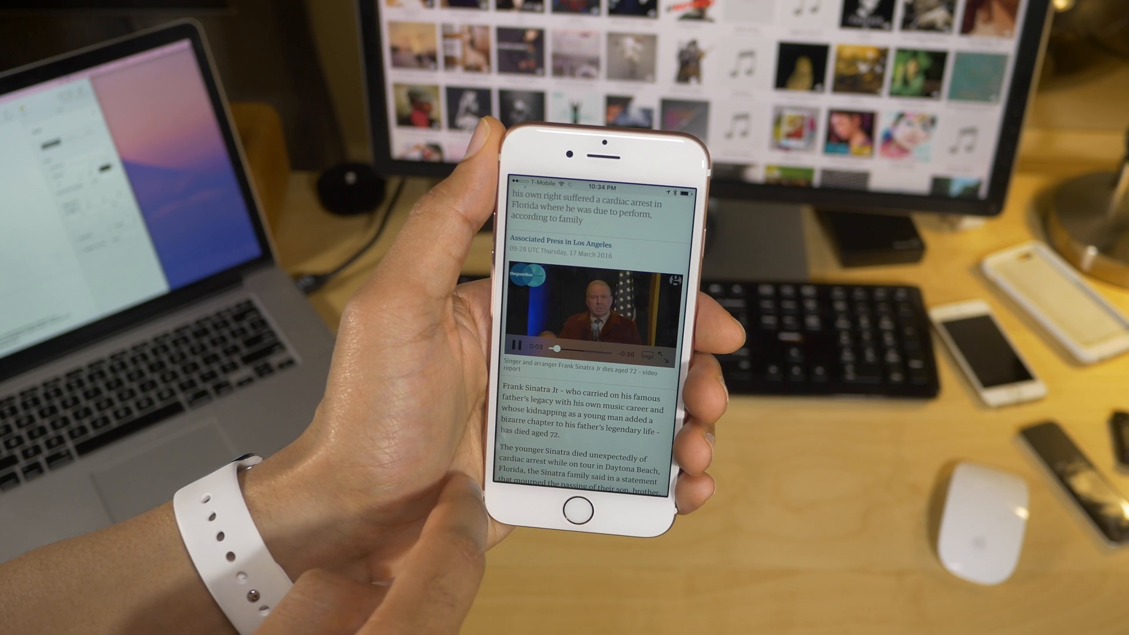
Scroll the Frank Sinatra Jr article to its inline video report playing.
{"action": "scroll", "scroll_direction": "down", "scroll_amount": 3}
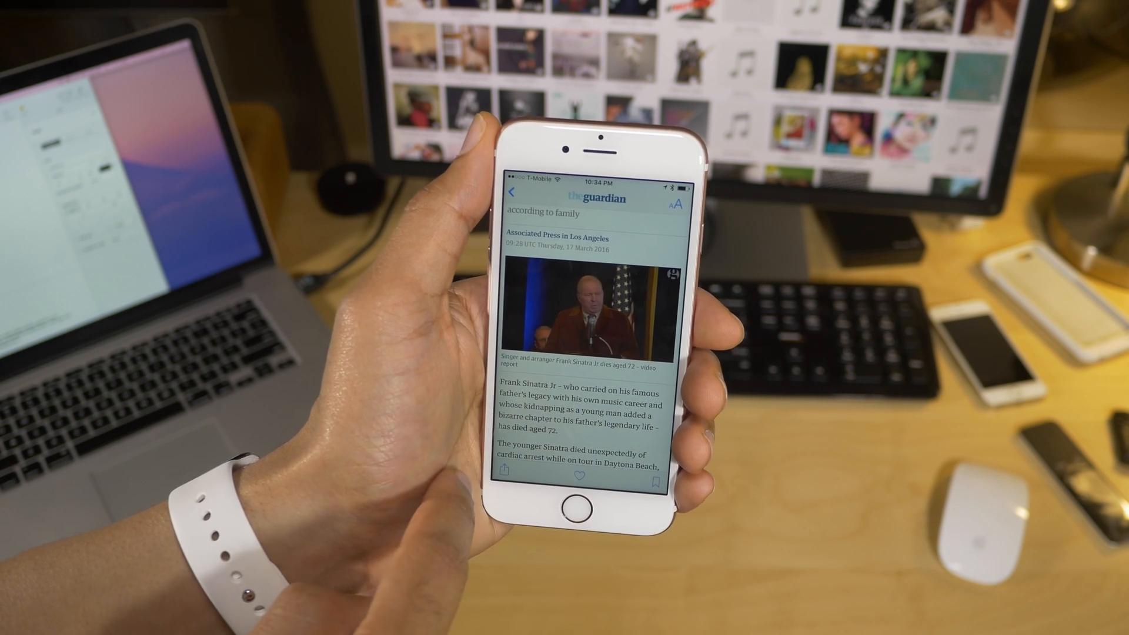
{"action": "scroll", "scroll_direction": "down", "scroll_amount": 3}
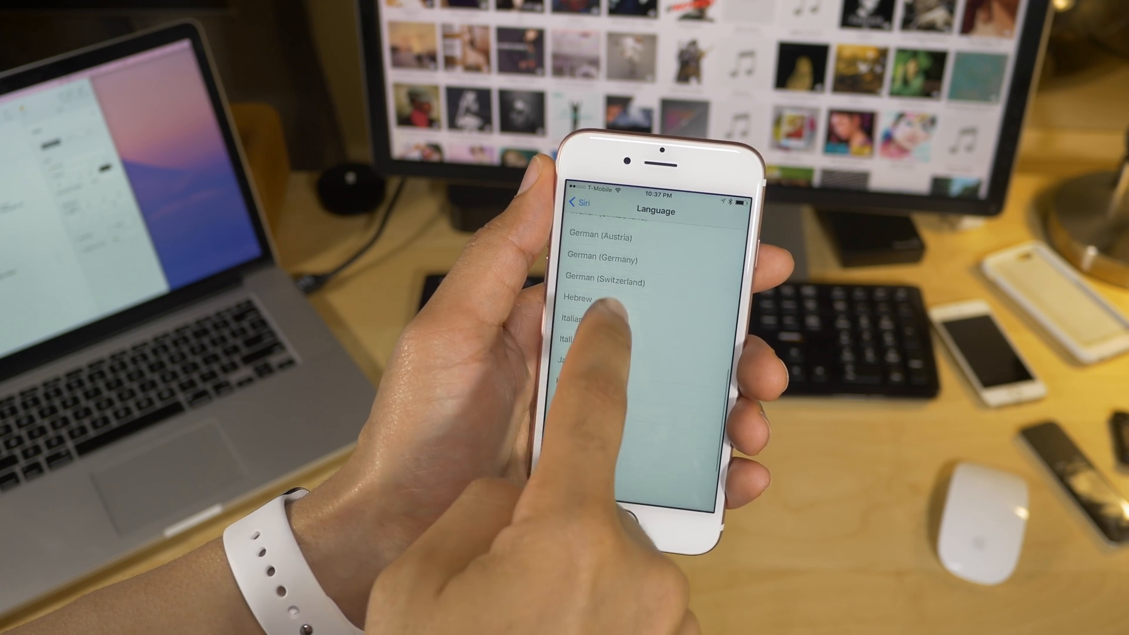
Scroll through Siri's language list in Settings > General > Siri > Language.
{"action": "scroll", "scroll_direction": "up", "scroll_amount": 3}
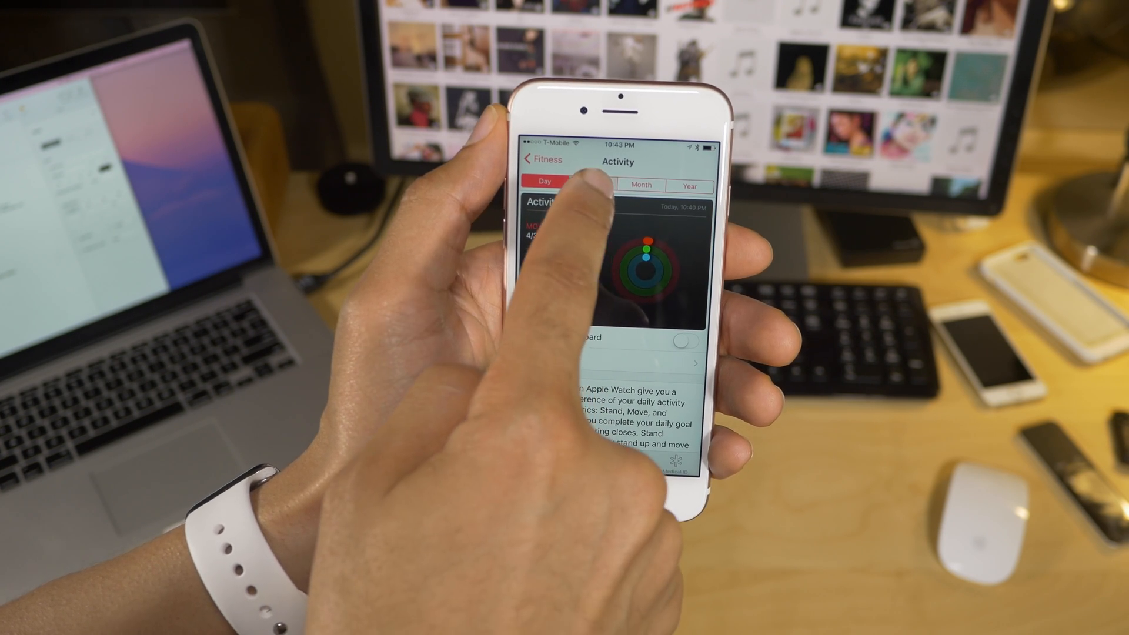
Switch Health's Activity view to Week, then go to the Health Data category list.
{"action": "left_click", "coordinate": [599, 181]}
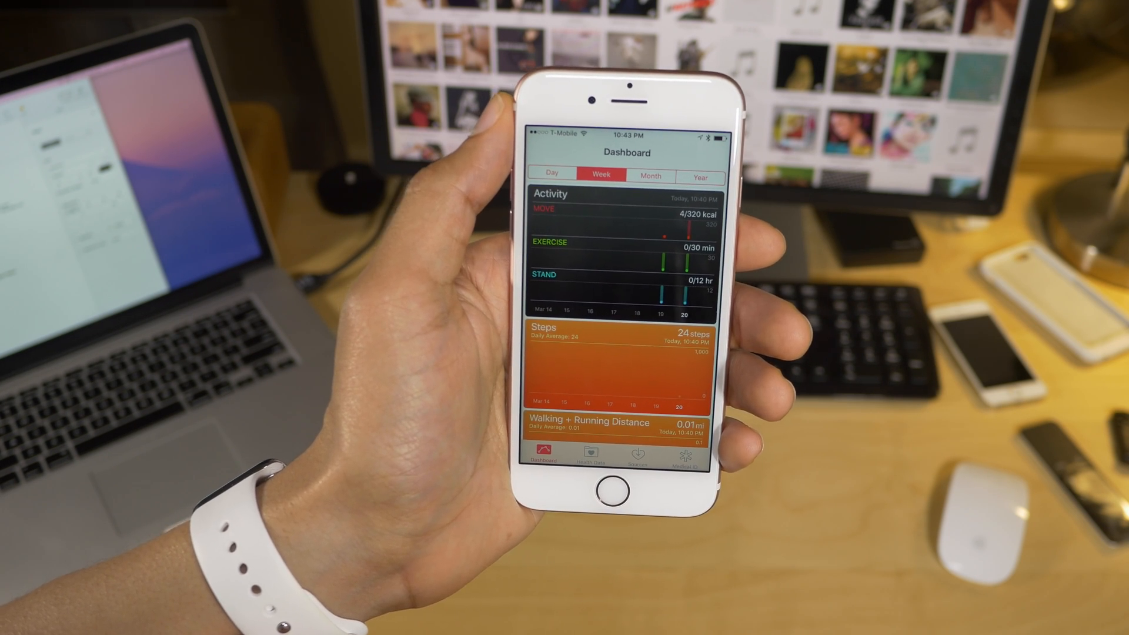
{"action": "left_click", "coordinate": [620, 192]}
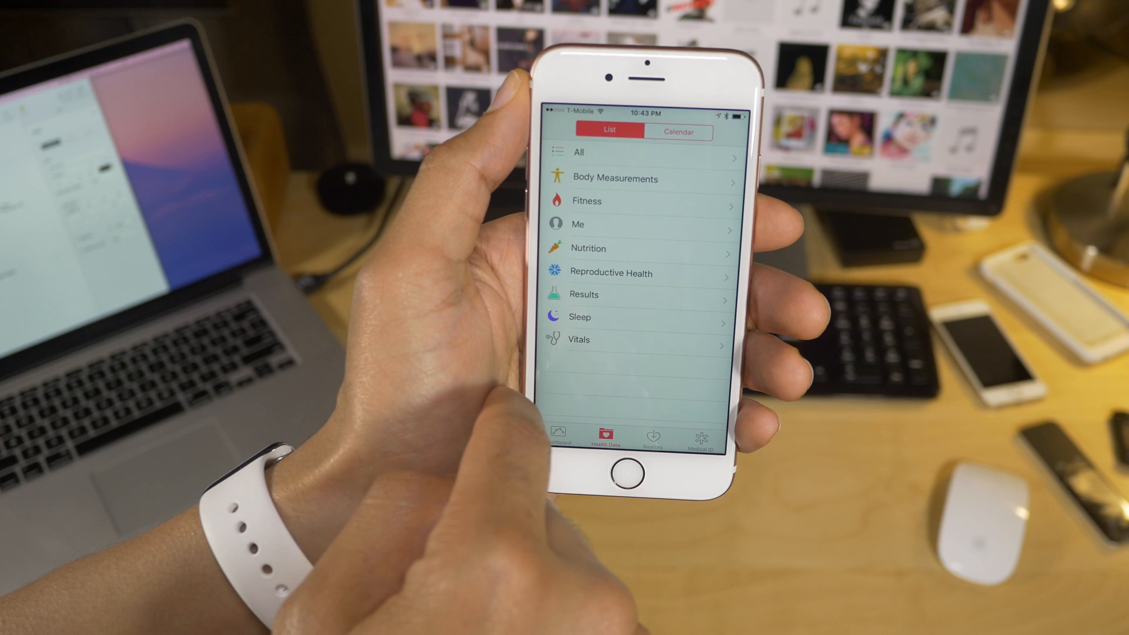
Open the Fitness category's Steps data and view a suggested step-tracking app.
{"action": "left_click", "coordinate": [587, 201]}
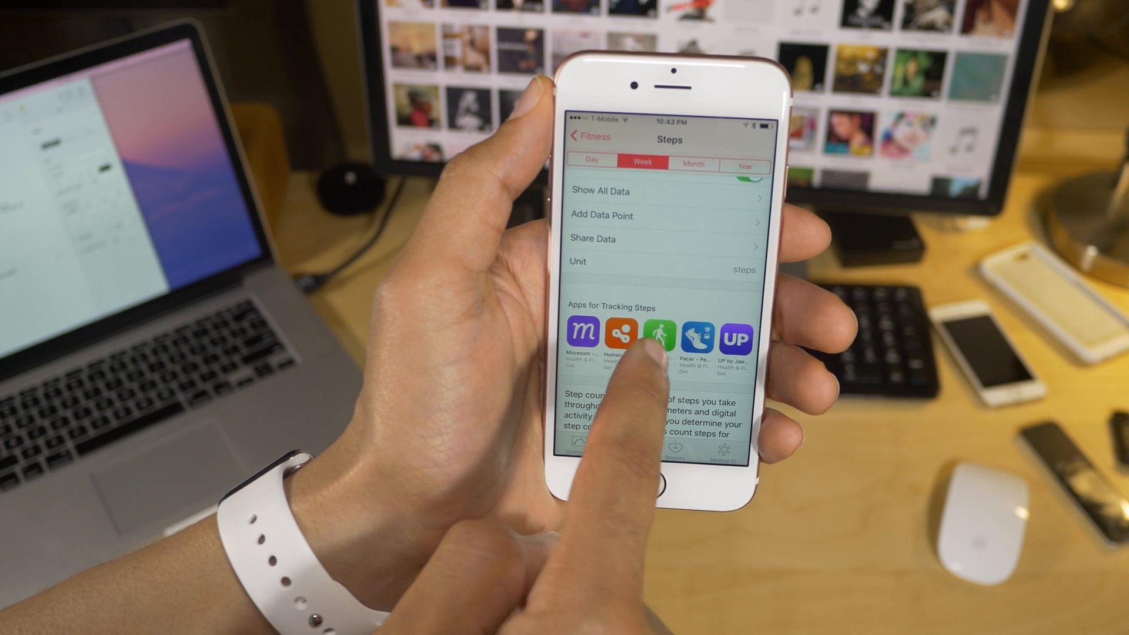
{"action": "left_click", "coordinate": [657, 332]}
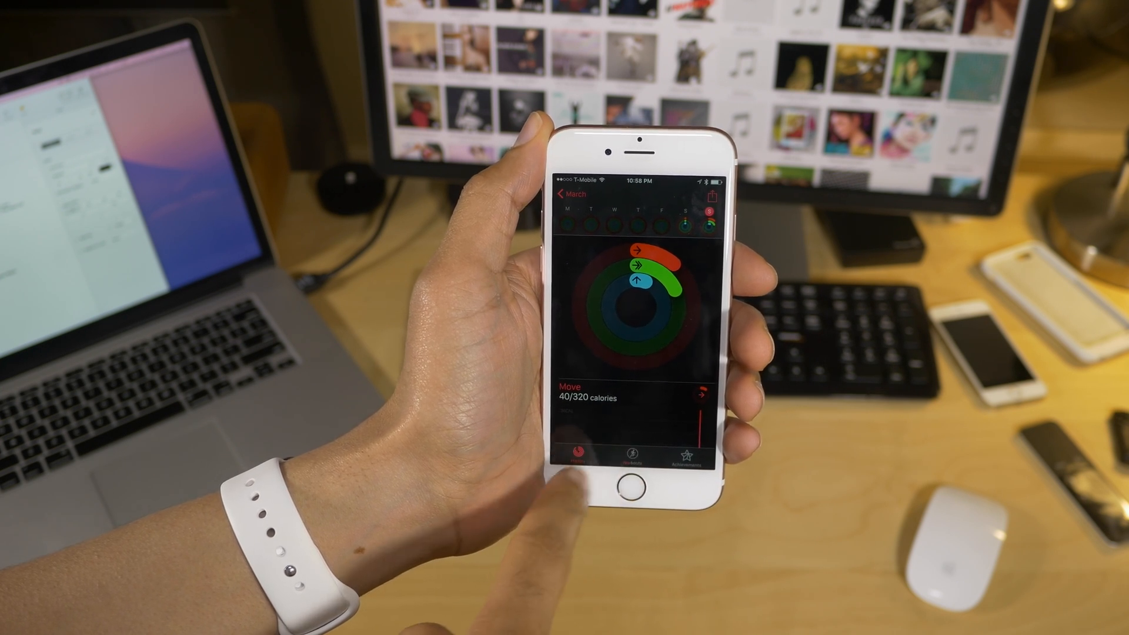
Show the Workouts list and open the Indoor Run entry (29 cal, 6:32, 0.32 mi).
{"action": "left_click", "coordinate": [630, 459]}
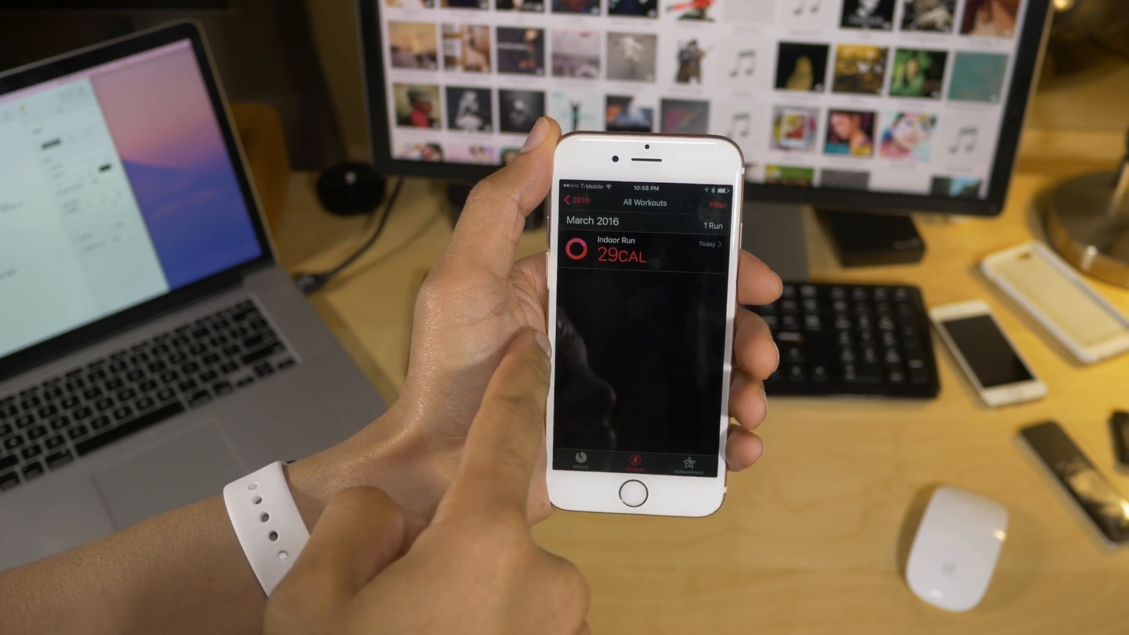
{"action": "left_click", "coordinate": [634, 248]}
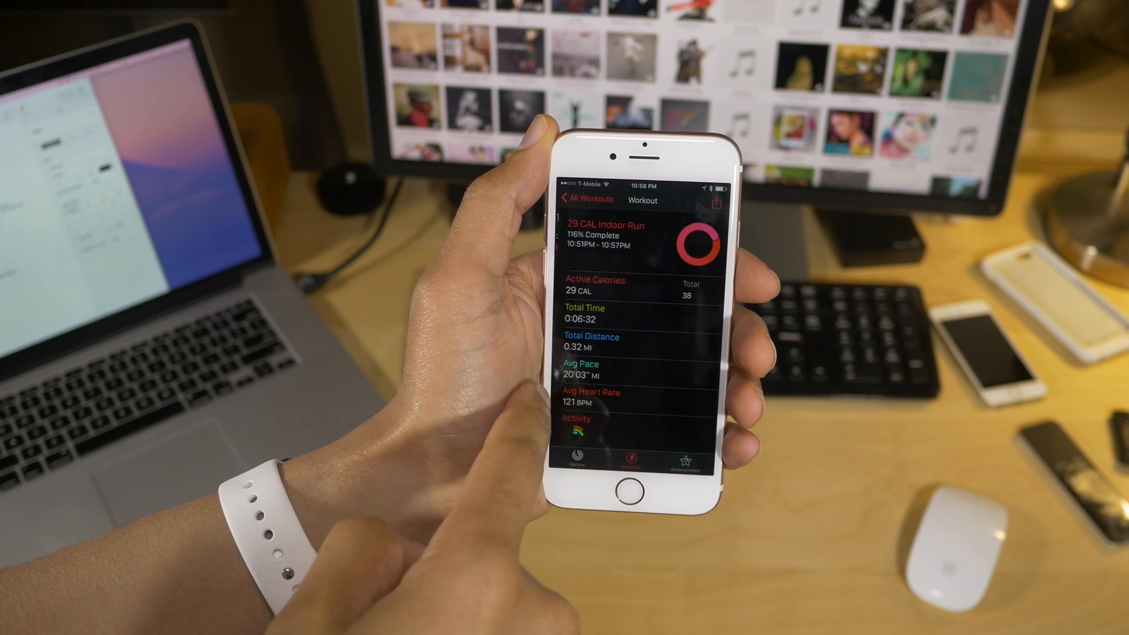